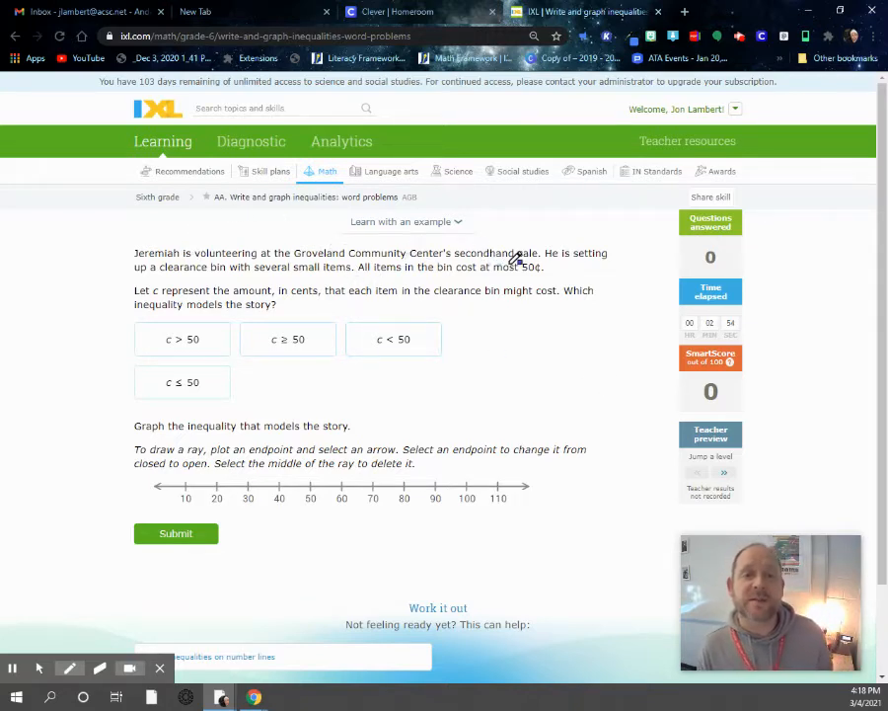
mouse_move(596, 247)
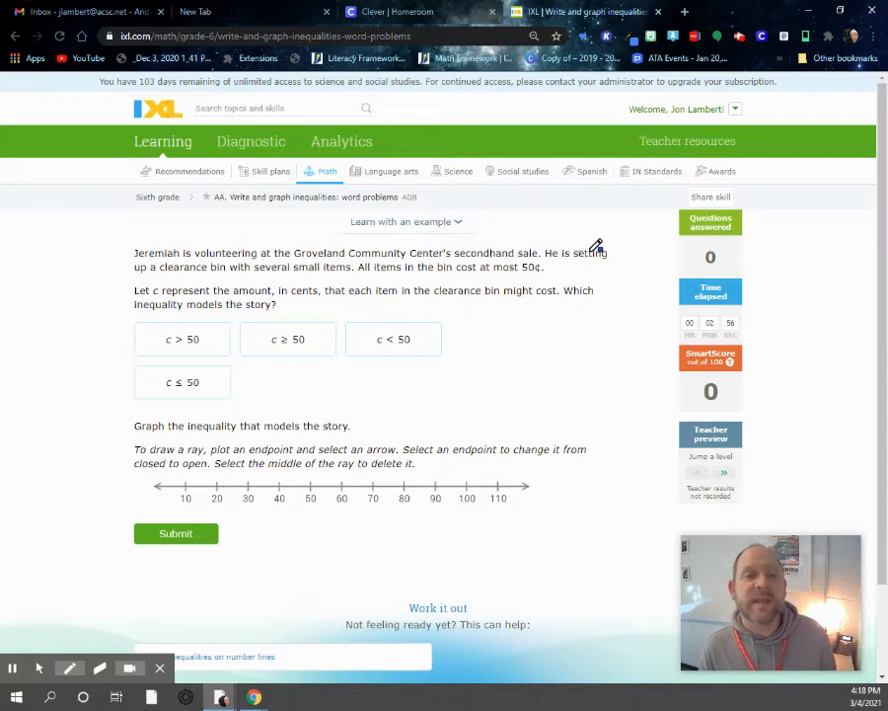
mouse_move(351, 269)
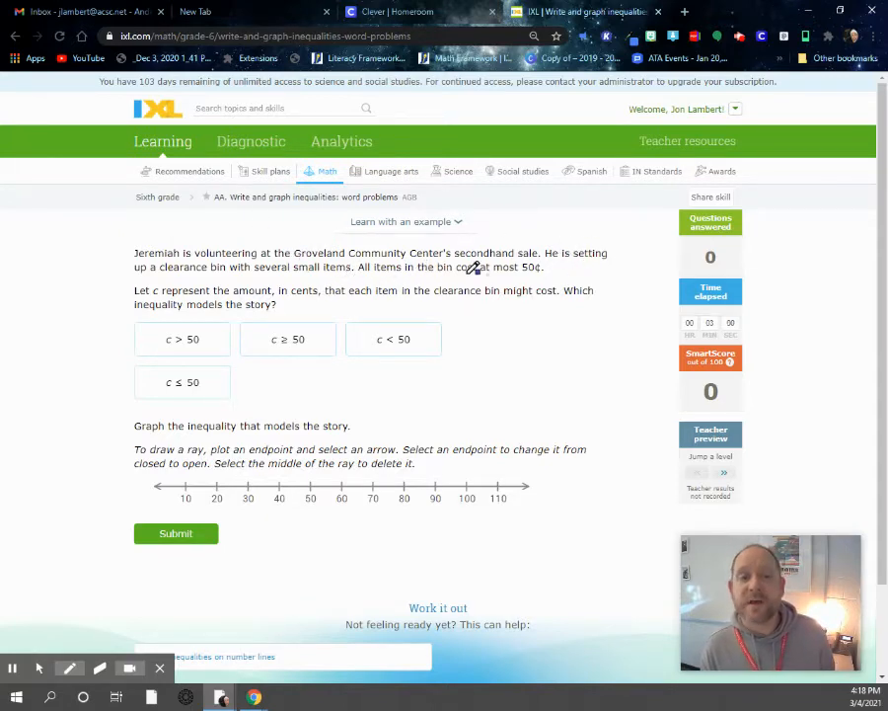
mouse_move(510, 272)
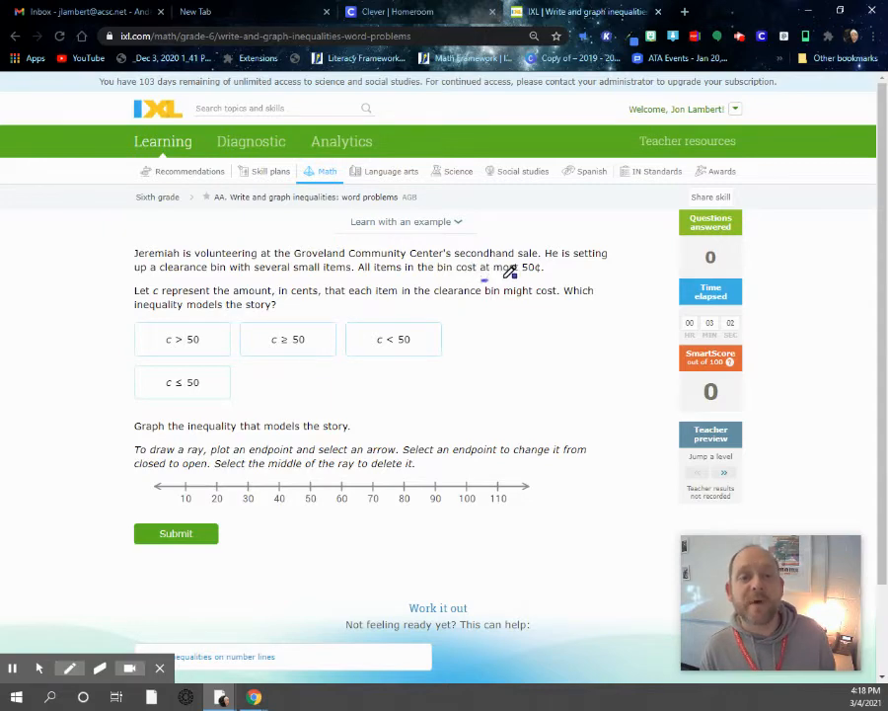
Step: Underline the "at most 50¢" cost limit in the question text with the pen
left_click_drag(484, 276, 533, 269)
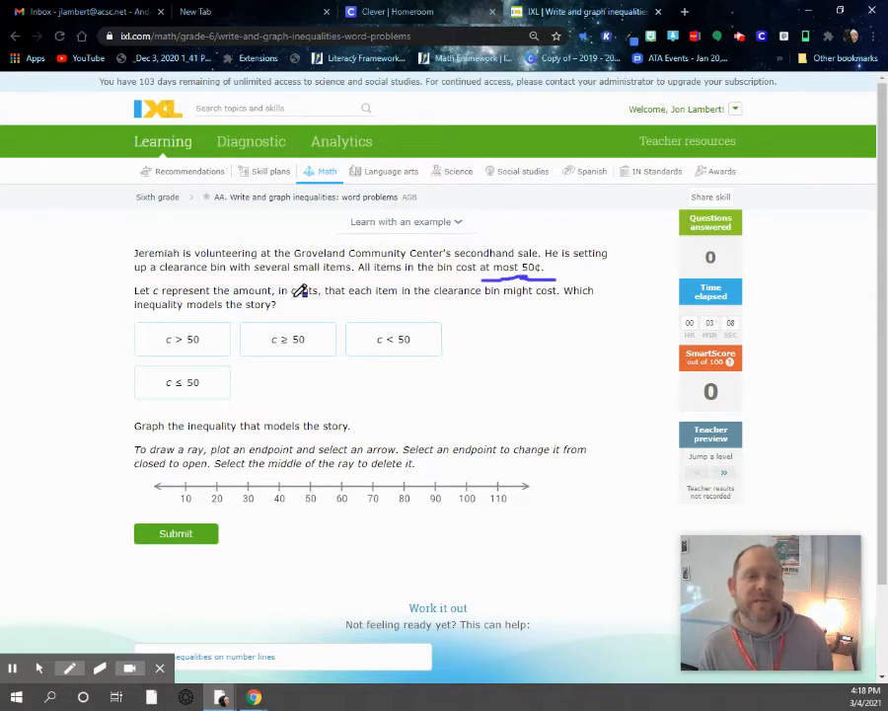
mouse_move(539, 314)
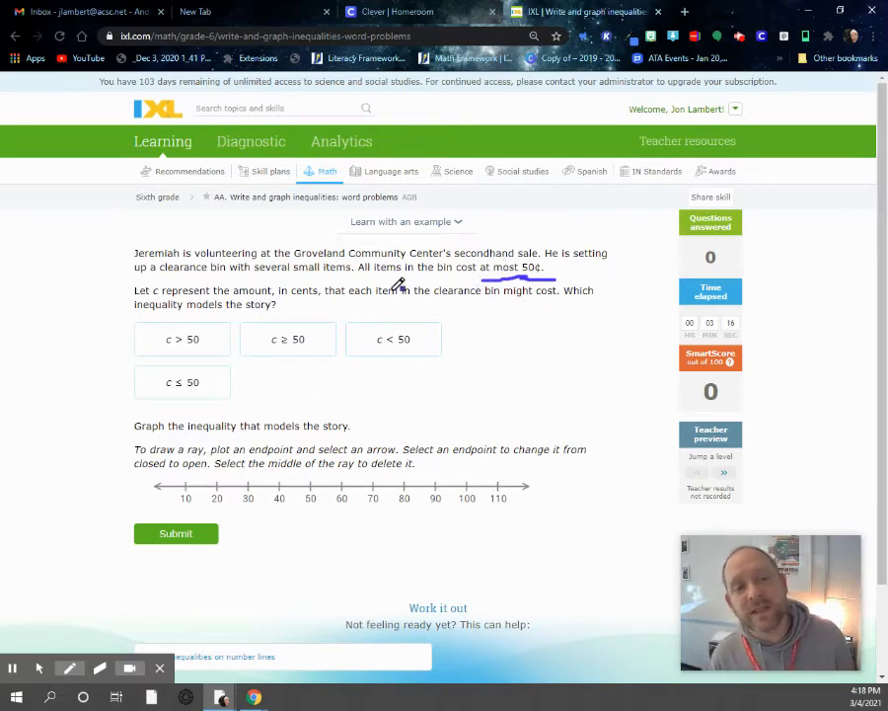
mouse_move(281, 397)
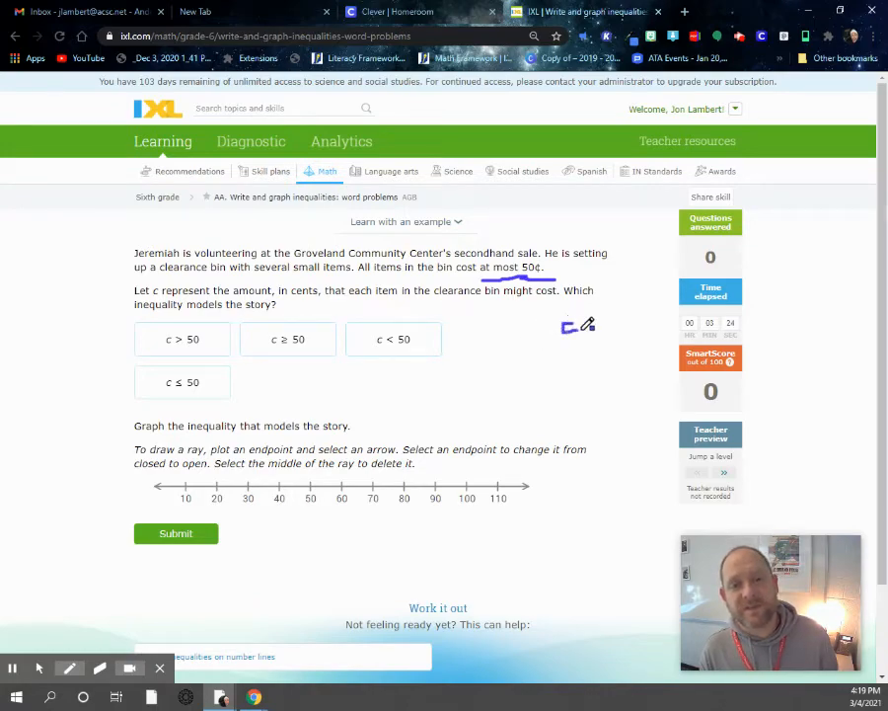
Step: Handwrite "50 or less" beside the choices and translate it into the inequality c ≤ 50
left_click_drag(569, 325, 603, 346)
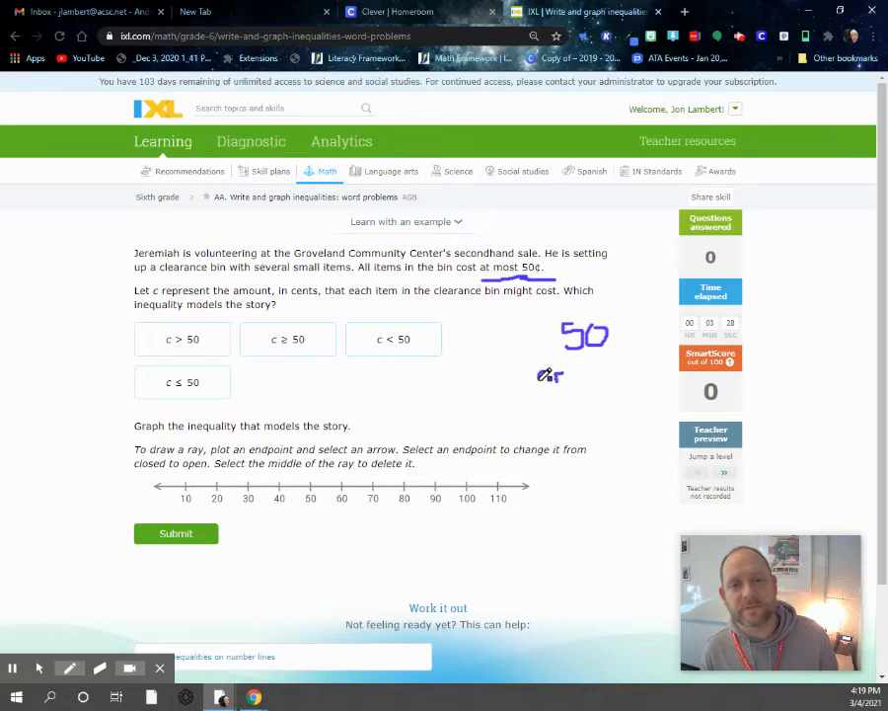
left_click_drag(543, 373, 616, 373)
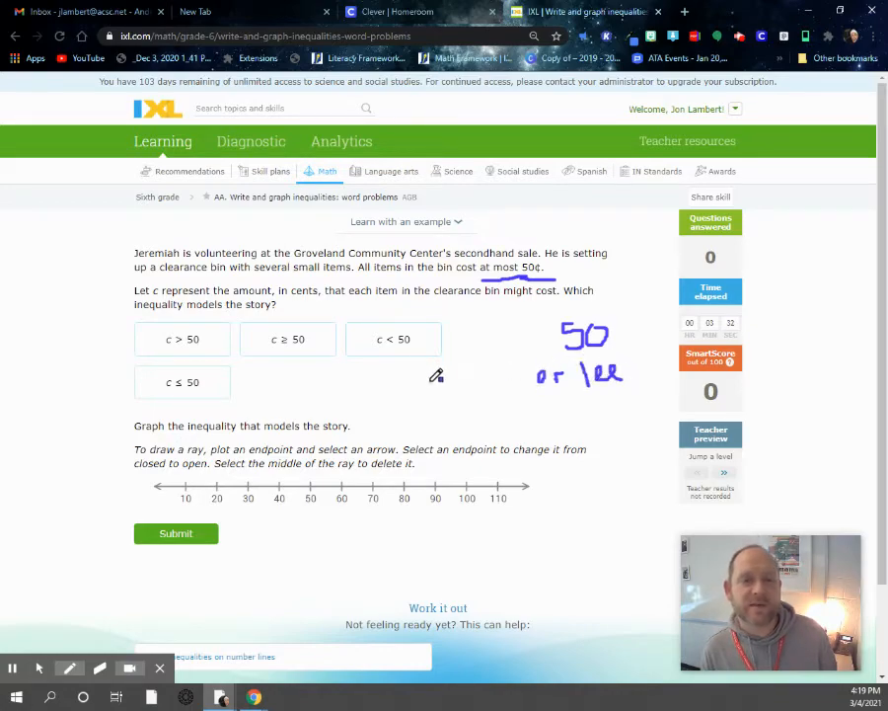
left_click_drag(444, 375, 425, 398)
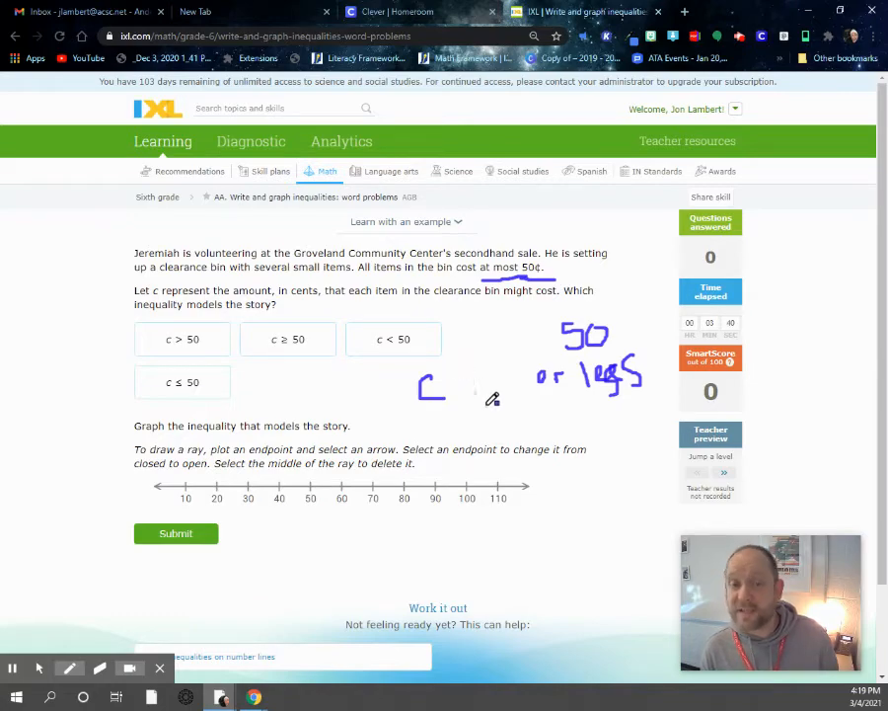
mouse_move(470, 391)
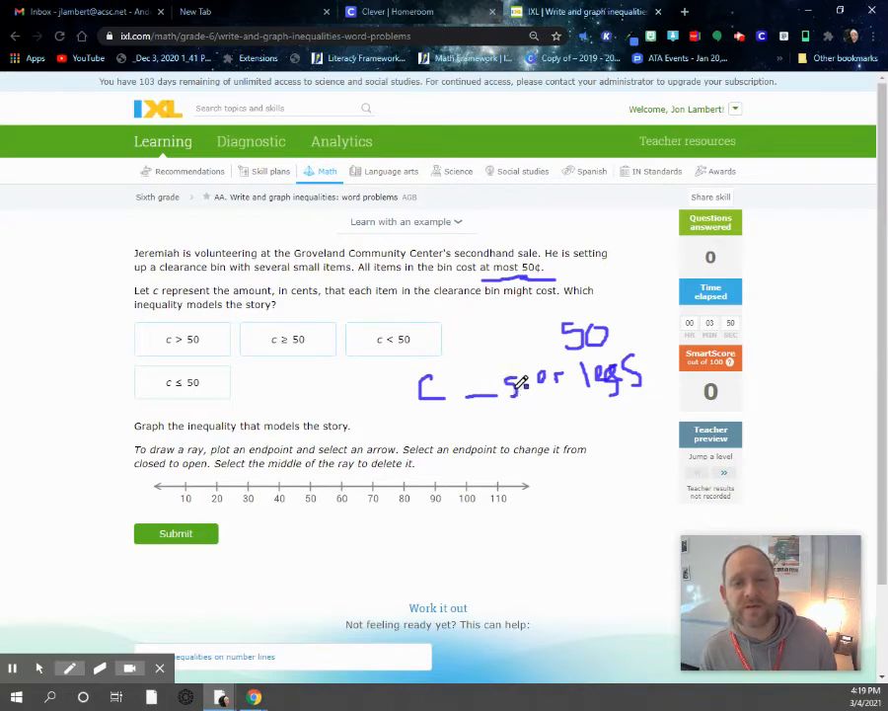
left_click_drag(503, 385, 533, 391)
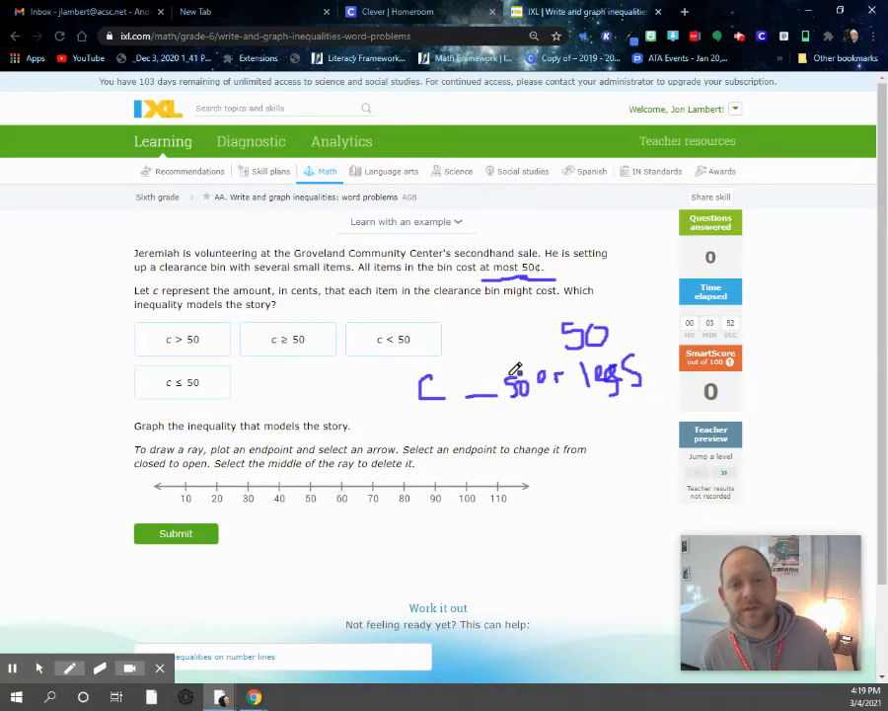
left_click_drag(464, 385, 493, 371)
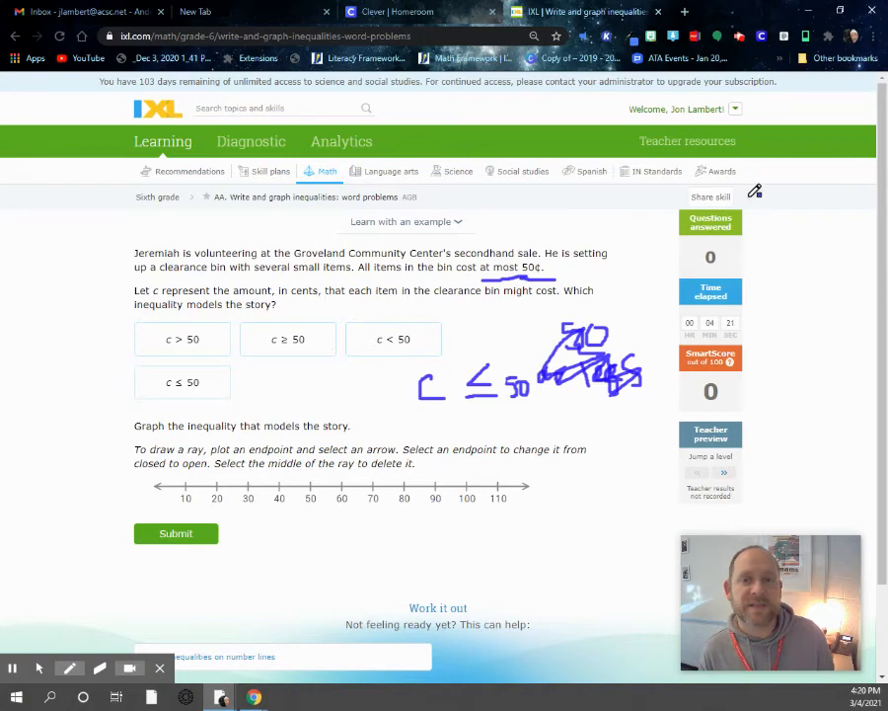
Step: Select c ≤ 50, graph the closed-dot ray left from 50, and submit for a "Fantastic!" result
left_click(69, 668)
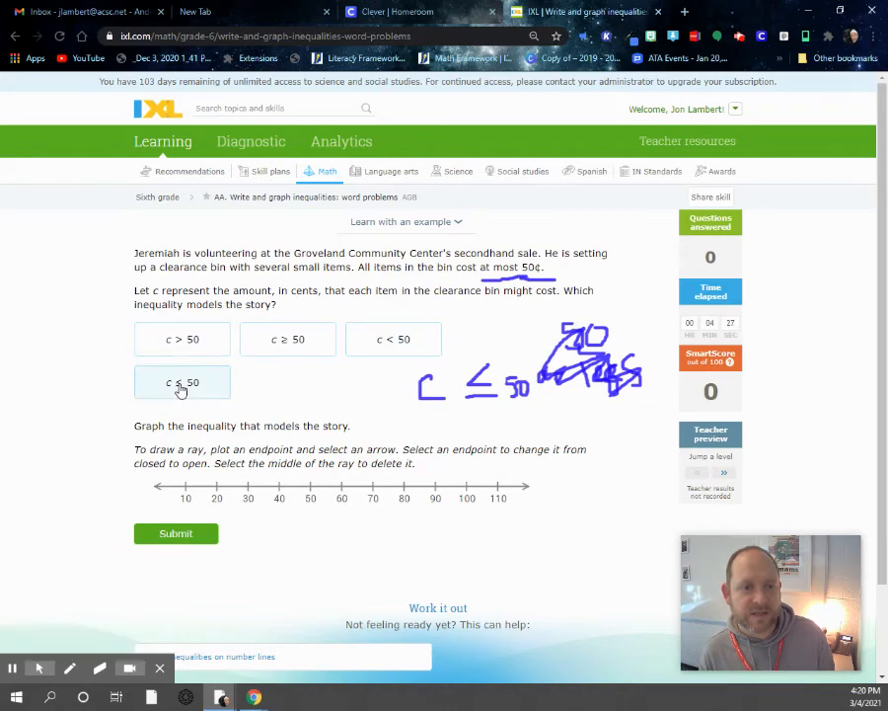
left_click(182, 383)
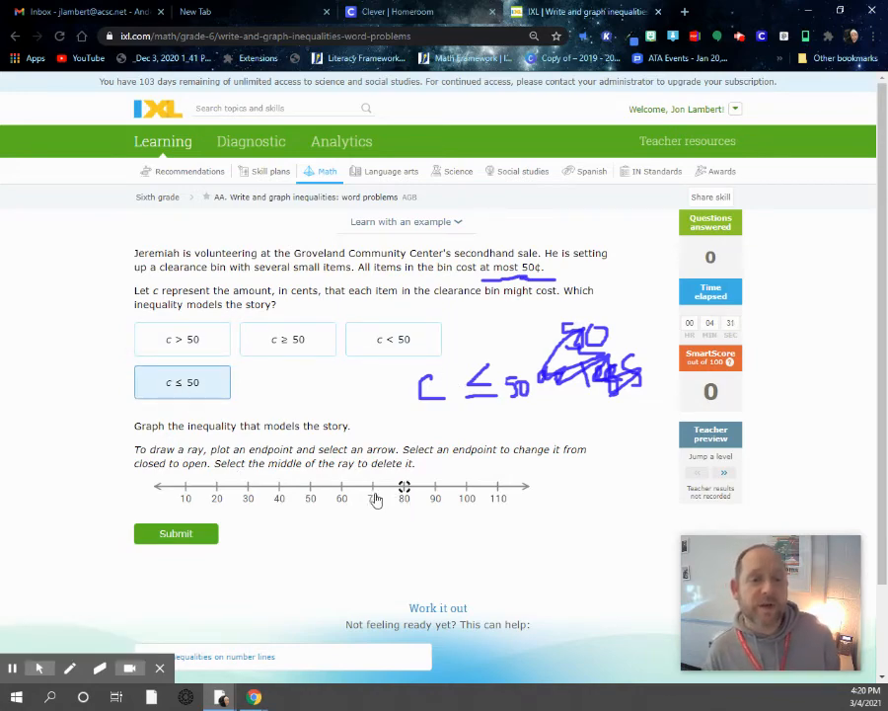
mouse_move(312, 489)
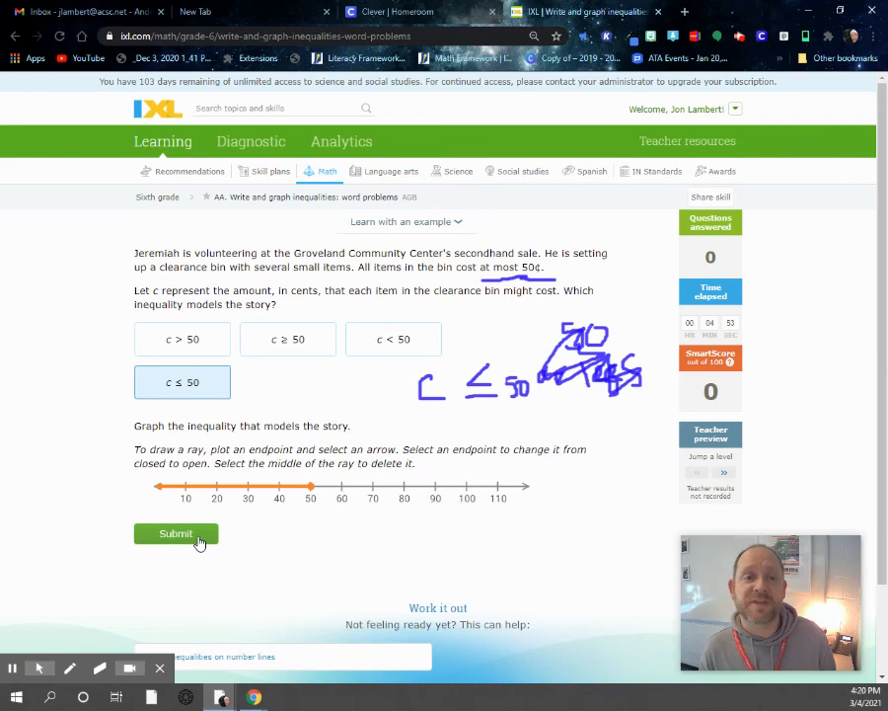
left_click(175, 533)
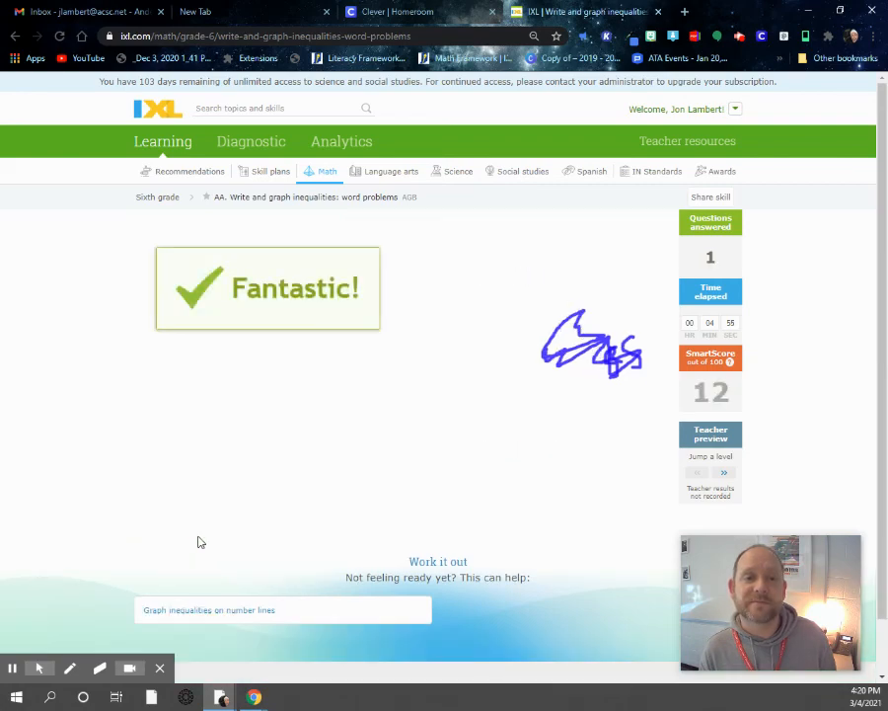